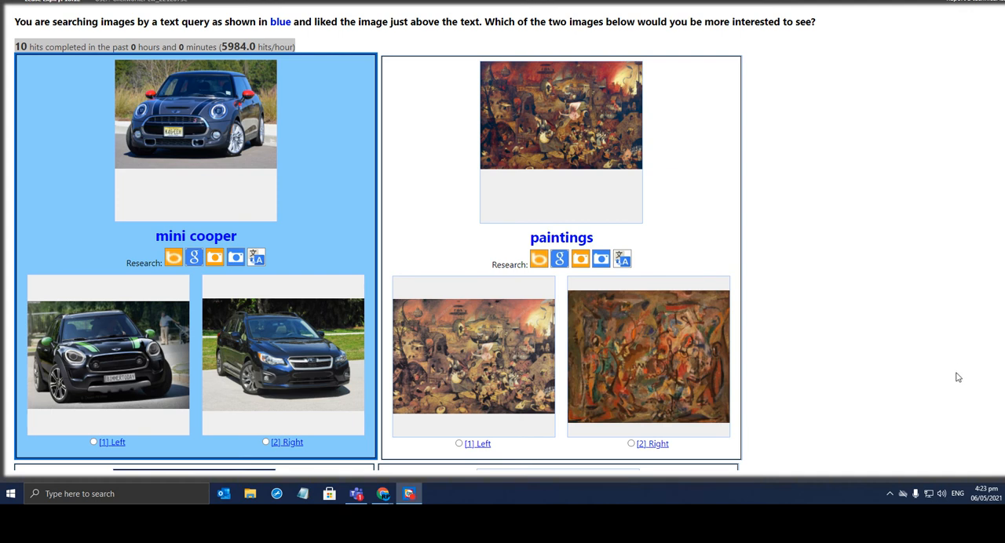
mouse_move(964, 374)
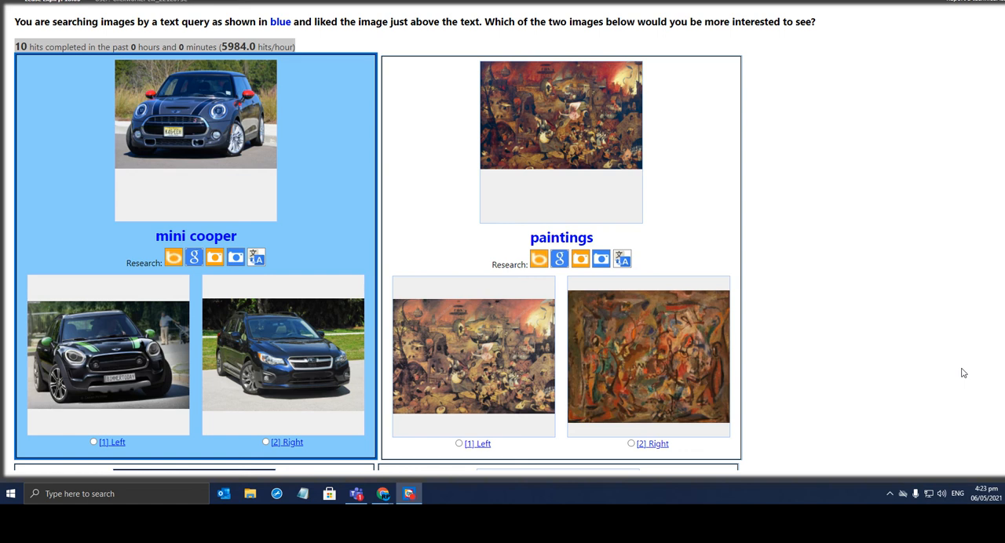
mouse_move(980, 381)
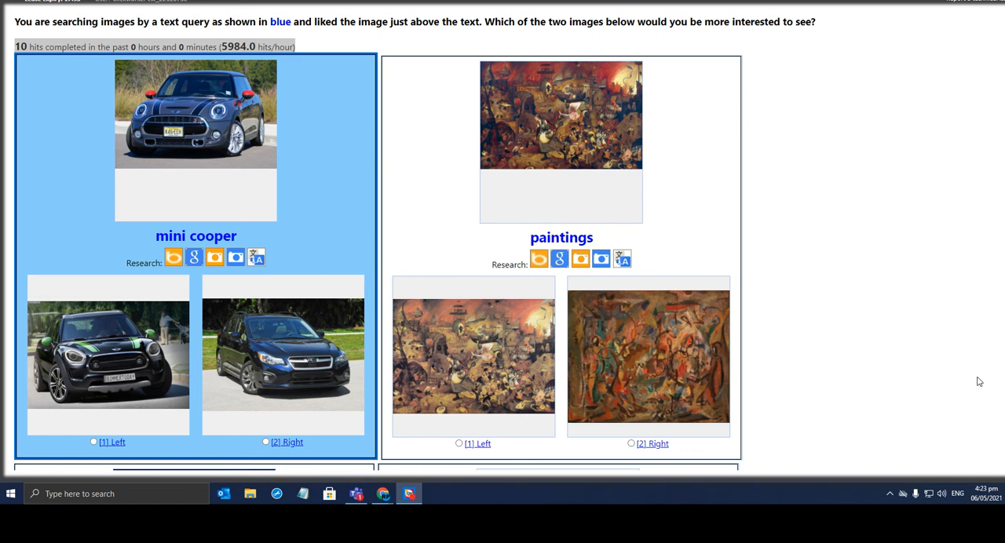
mouse_move(829, 426)
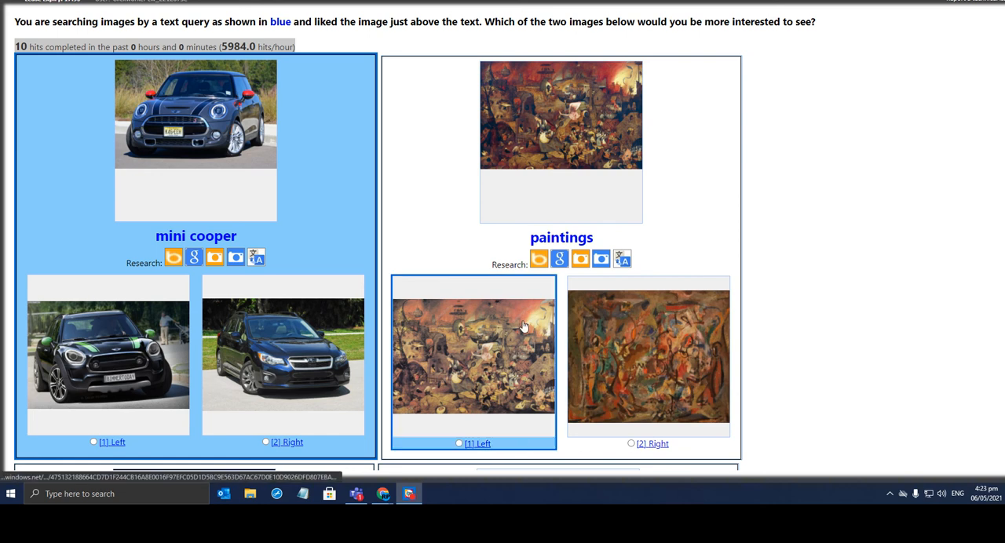
mouse_move(524, 325)
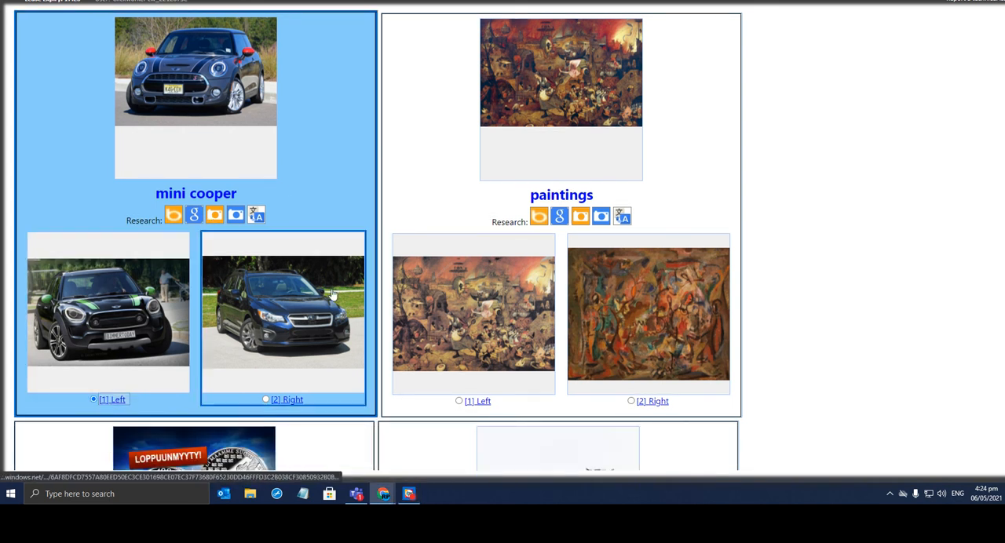
mouse_move(528, 165)
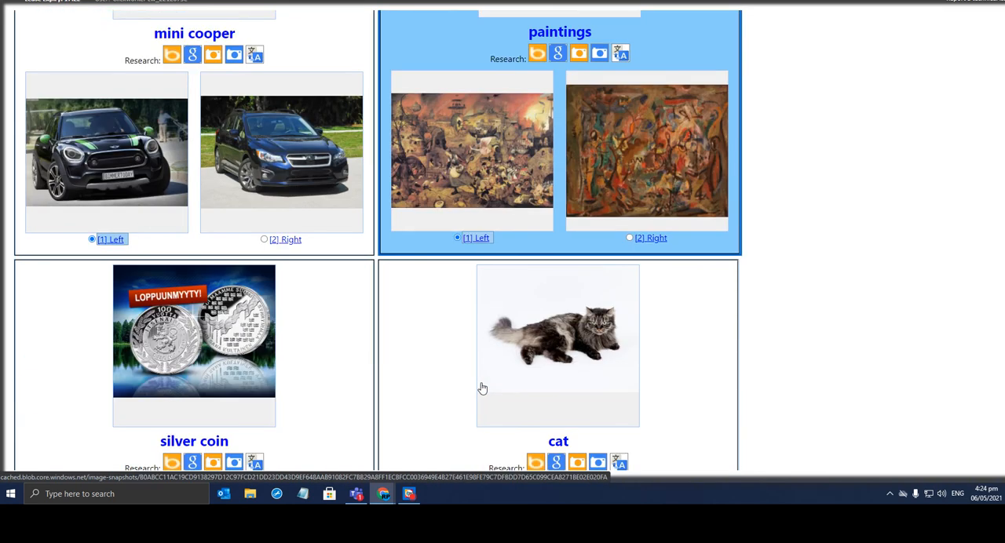
Step: Answer the remaining image-preference queries, choosing the right image for math games
scroll(down, 3)
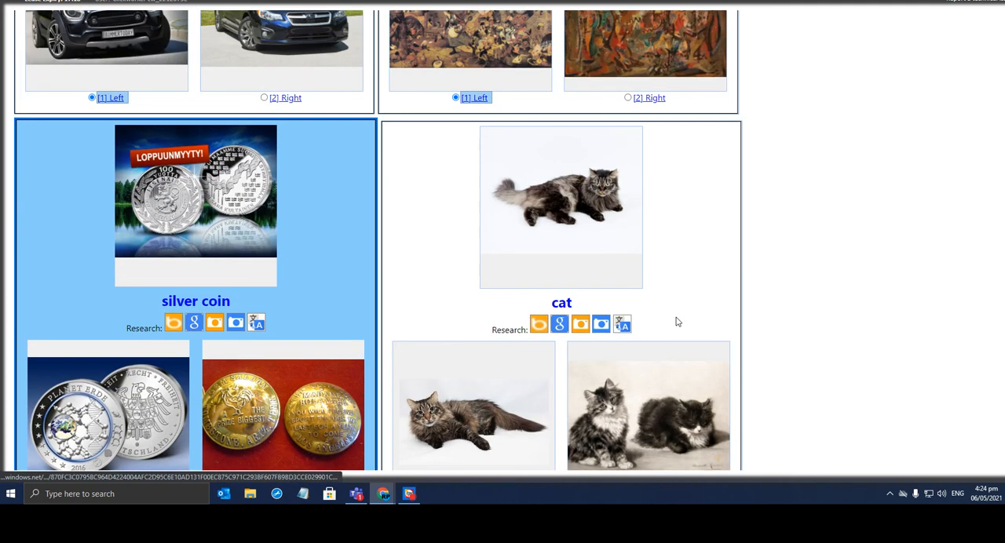
scroll(down, 3)
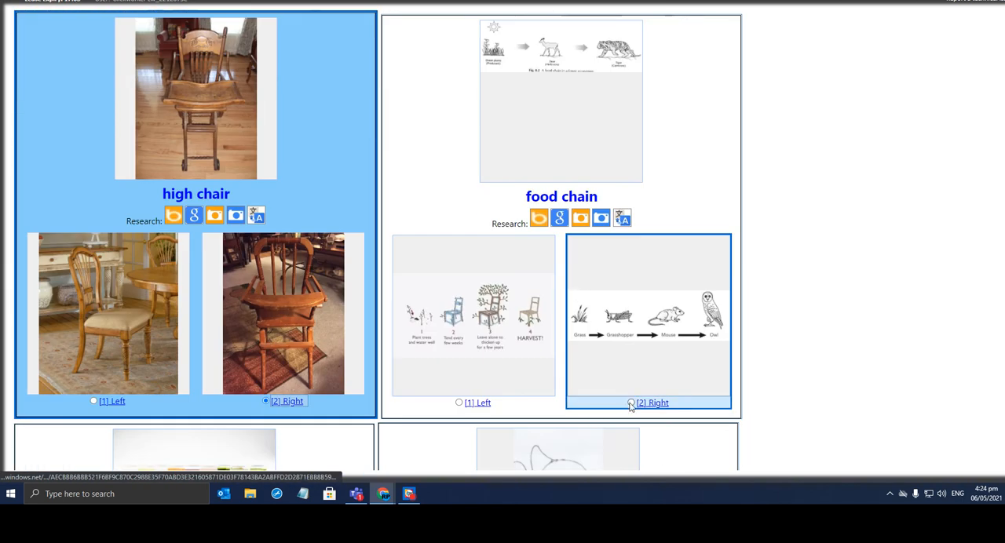
scroll(down, 3)
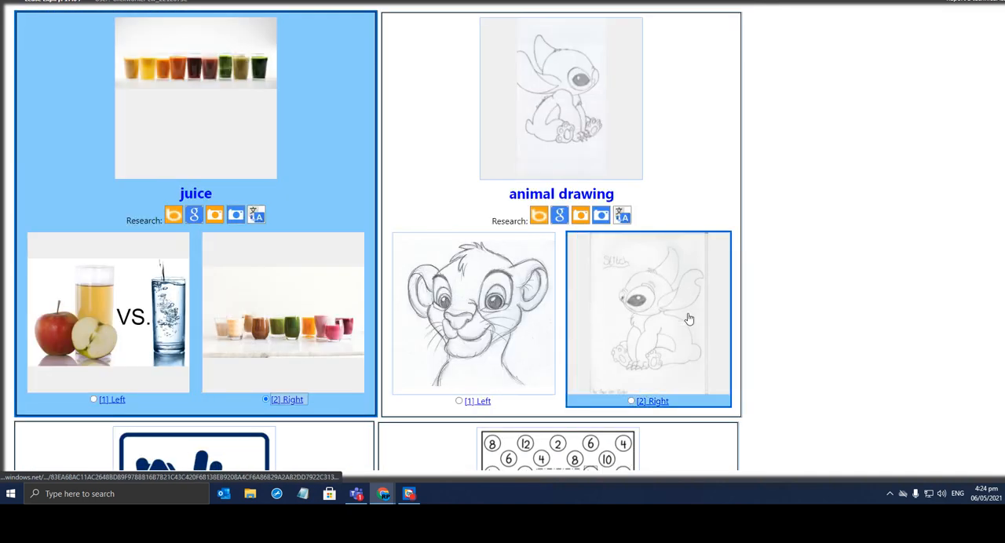
mouse_move(631, 402)
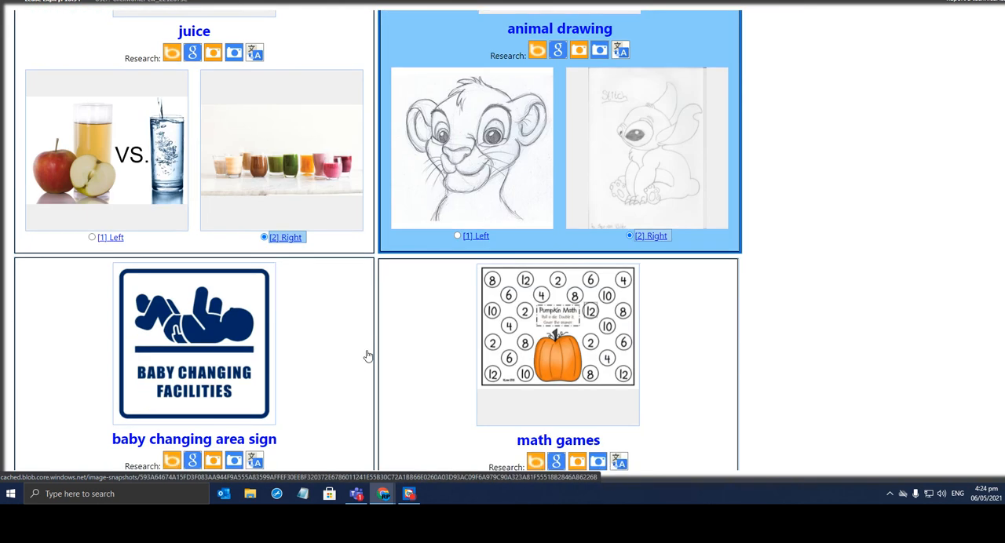
scroll(down, 3)
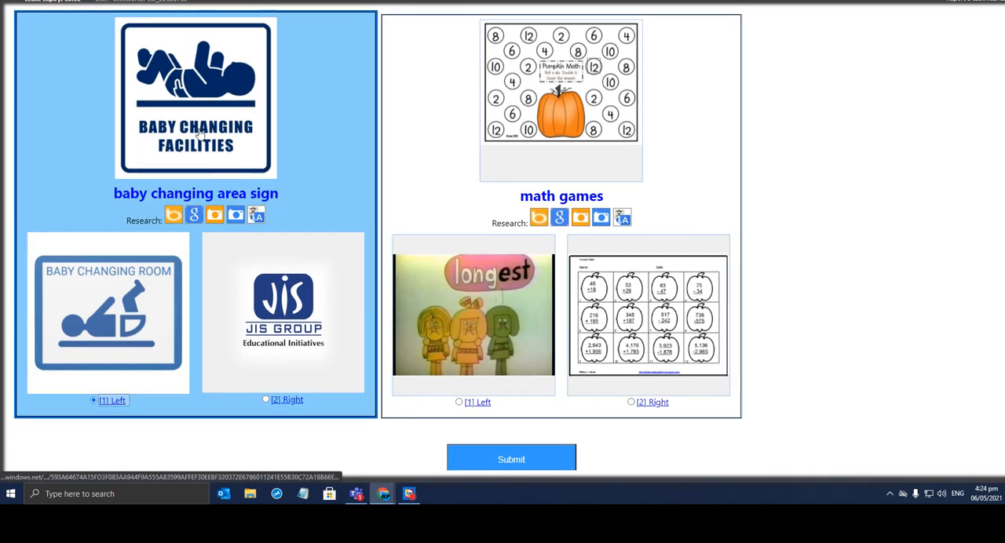
mouse_move(592, 86)
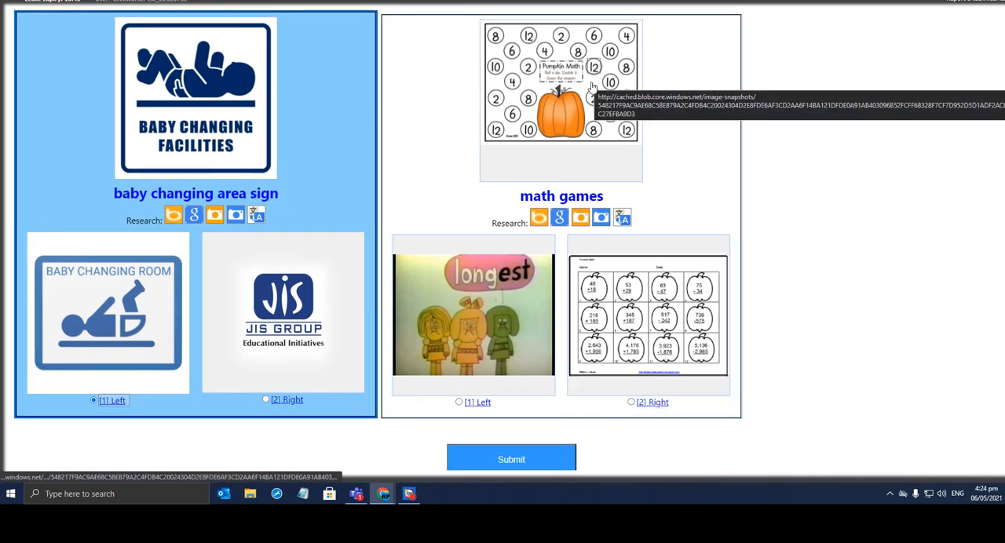
mouse_move(631, 415)
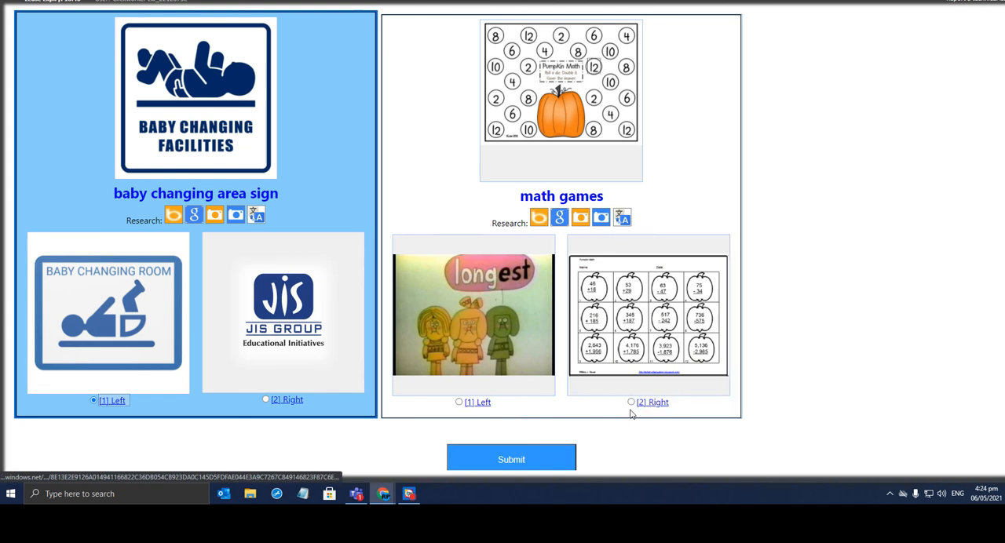
click(631, 402)
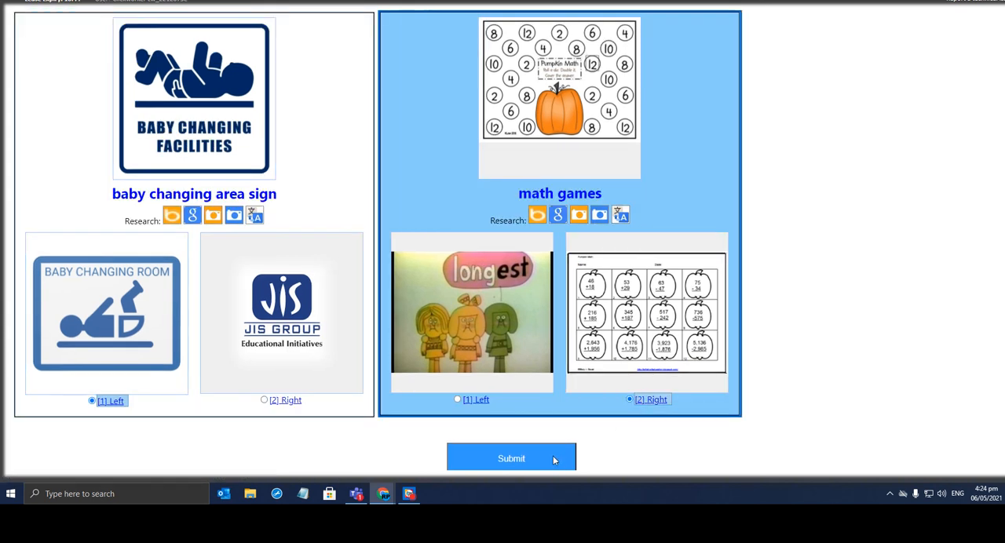
Step: Submit the qualification test and acknowledge the passed Success message
click(511, 459)
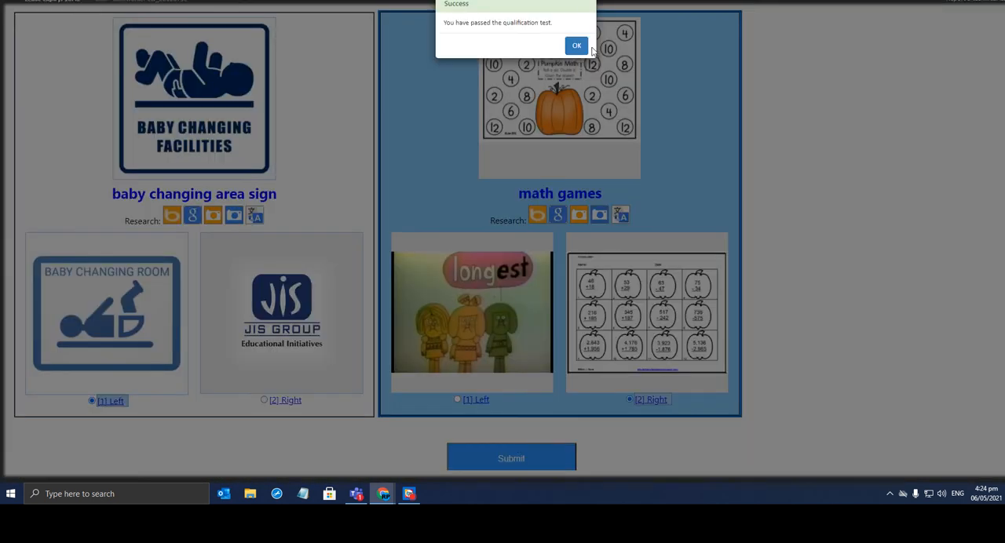
click(577, 44)
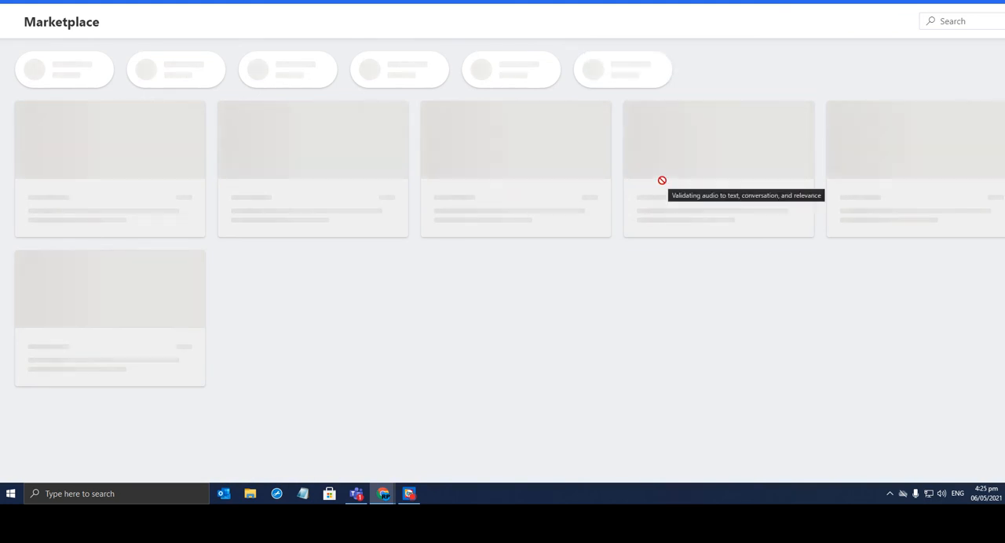
mouse_move(637, 325)
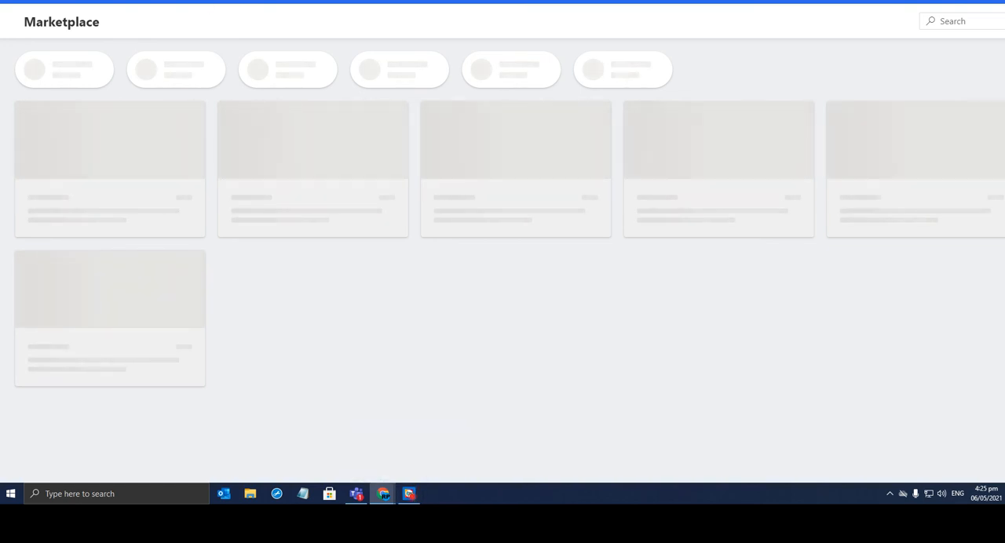
mouse_move(898, 236)
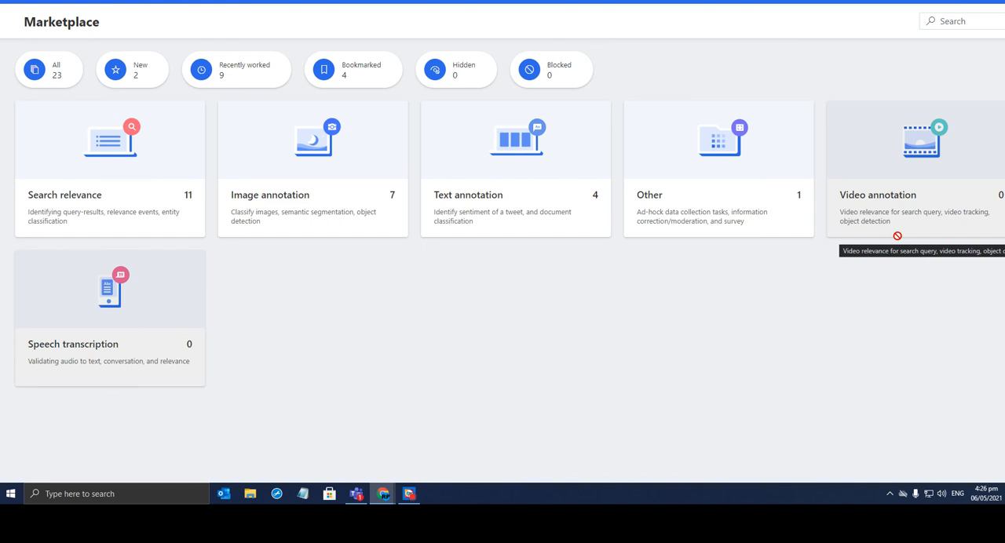
mouse_move(510, 201)
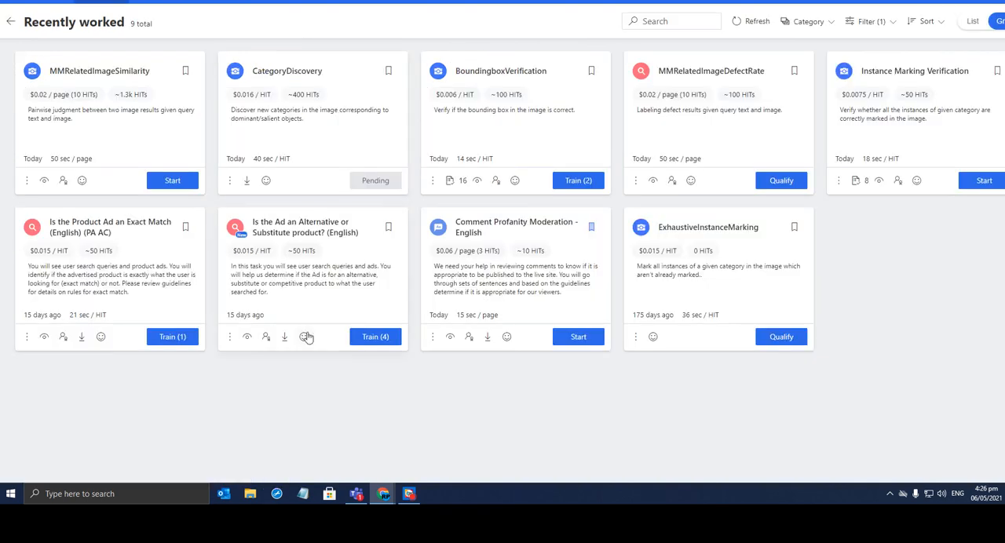
Step: Start Train (4) on the Ad Alternative task and dismiss the no-HITs-available notice
click(373, 336)
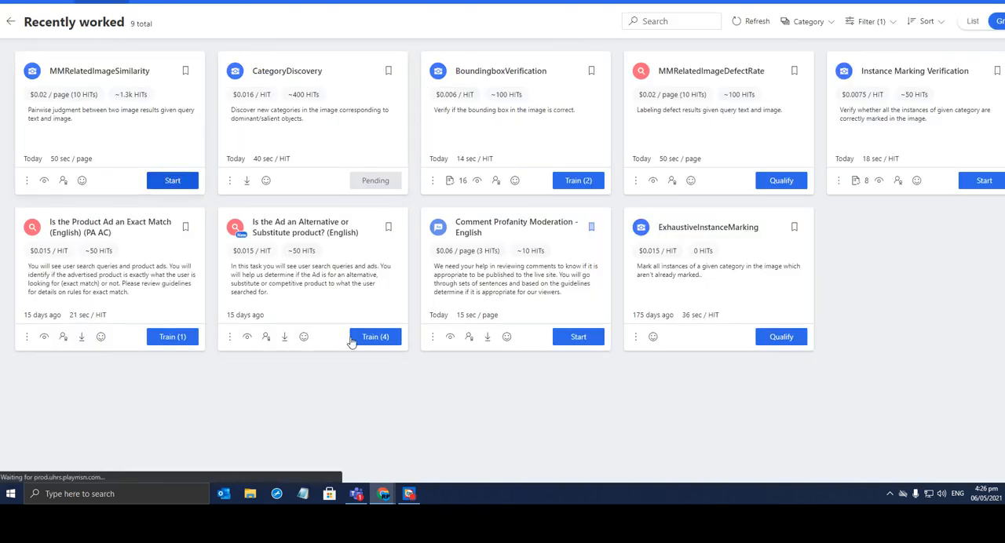
click(374, 336)
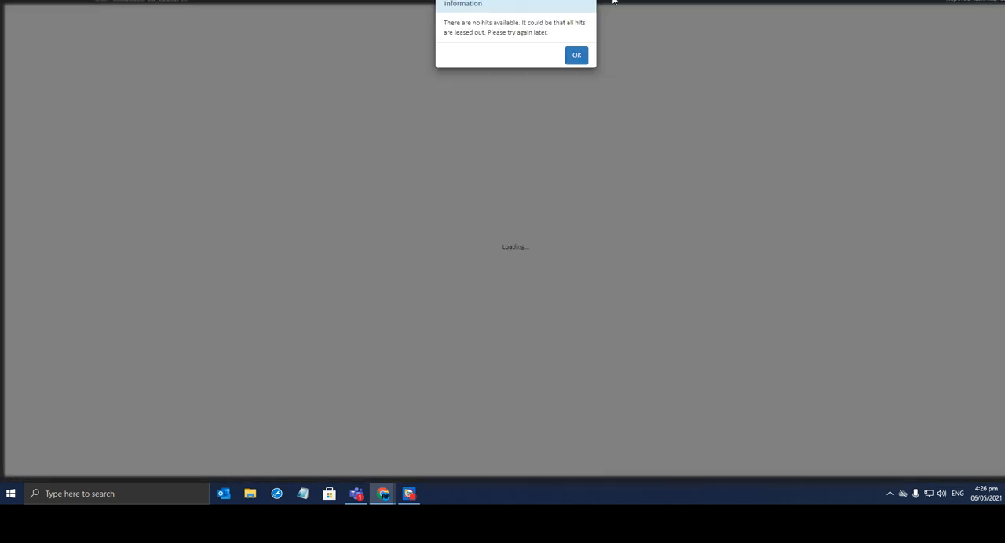
click(576, 55)
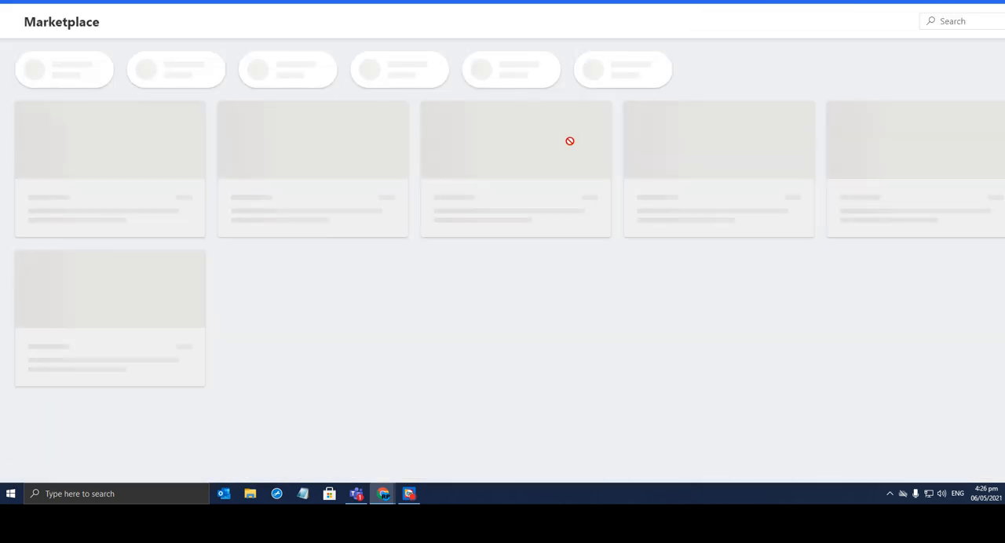
mouse_move(267, 148)
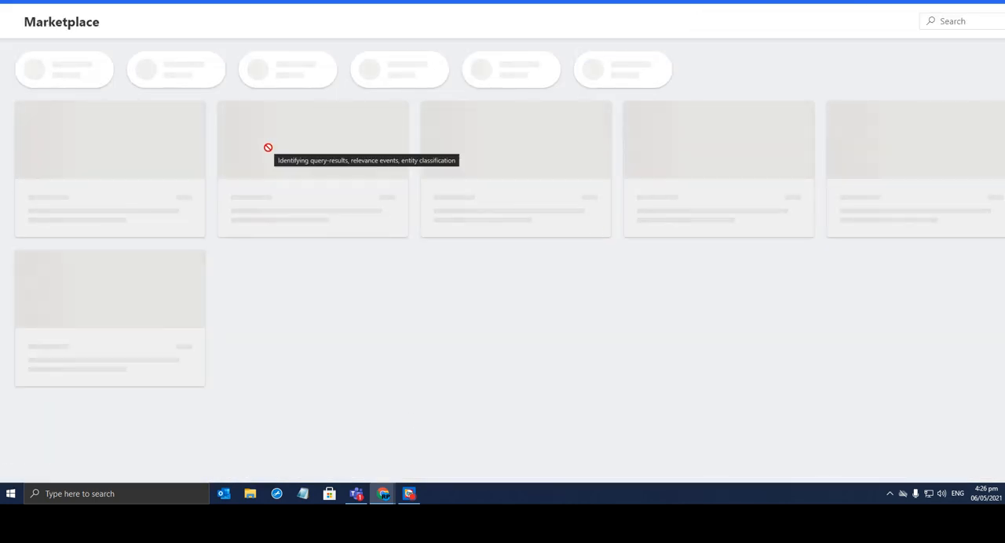
mouse_move(716, 337)
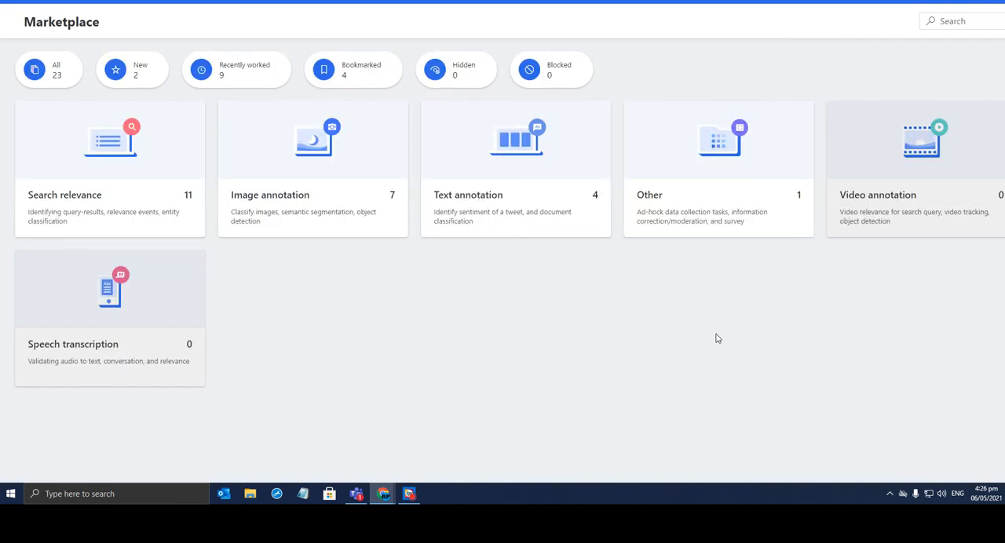
mouse_move(673, 318)
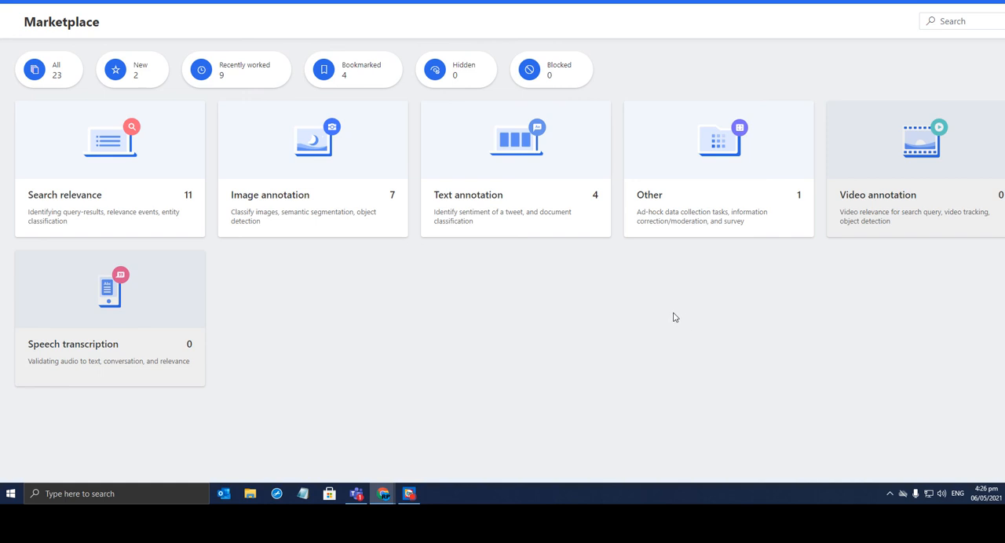
mouse_move(584, 307)
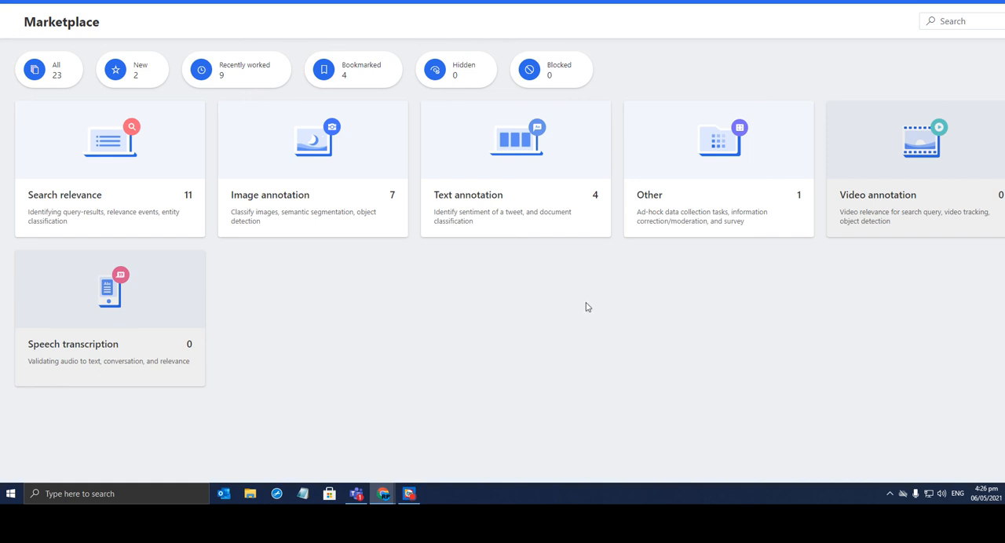
mouse_move(132, 69)
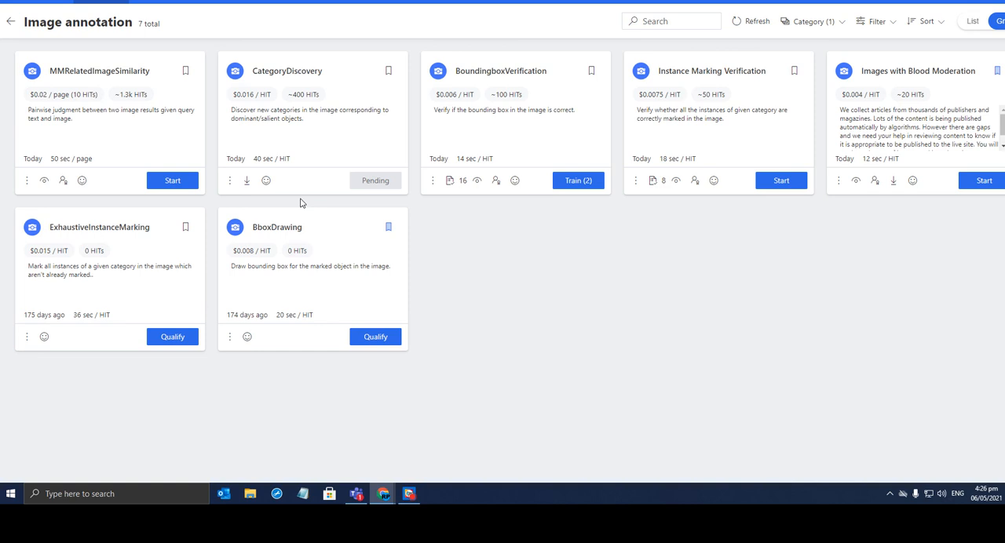
mouse_move(766, 367)
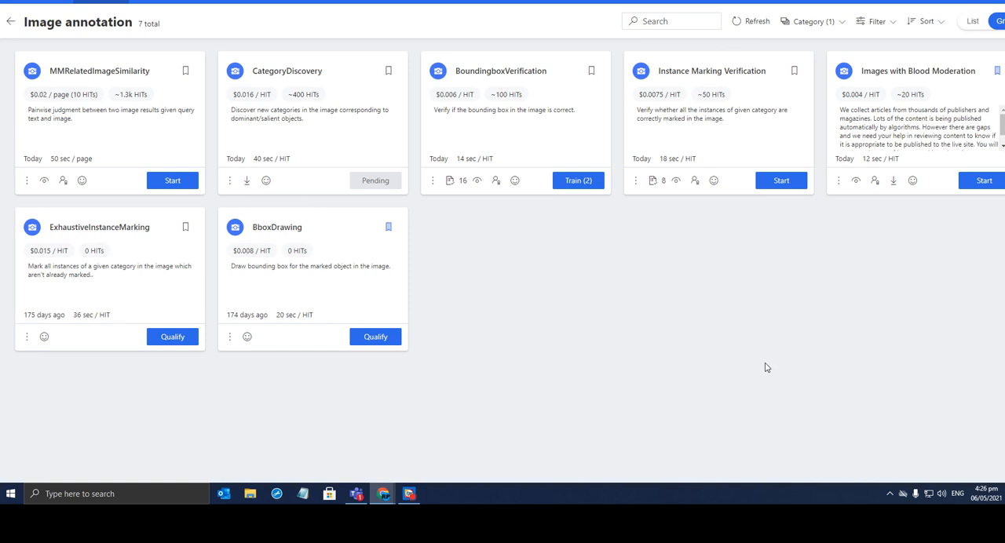